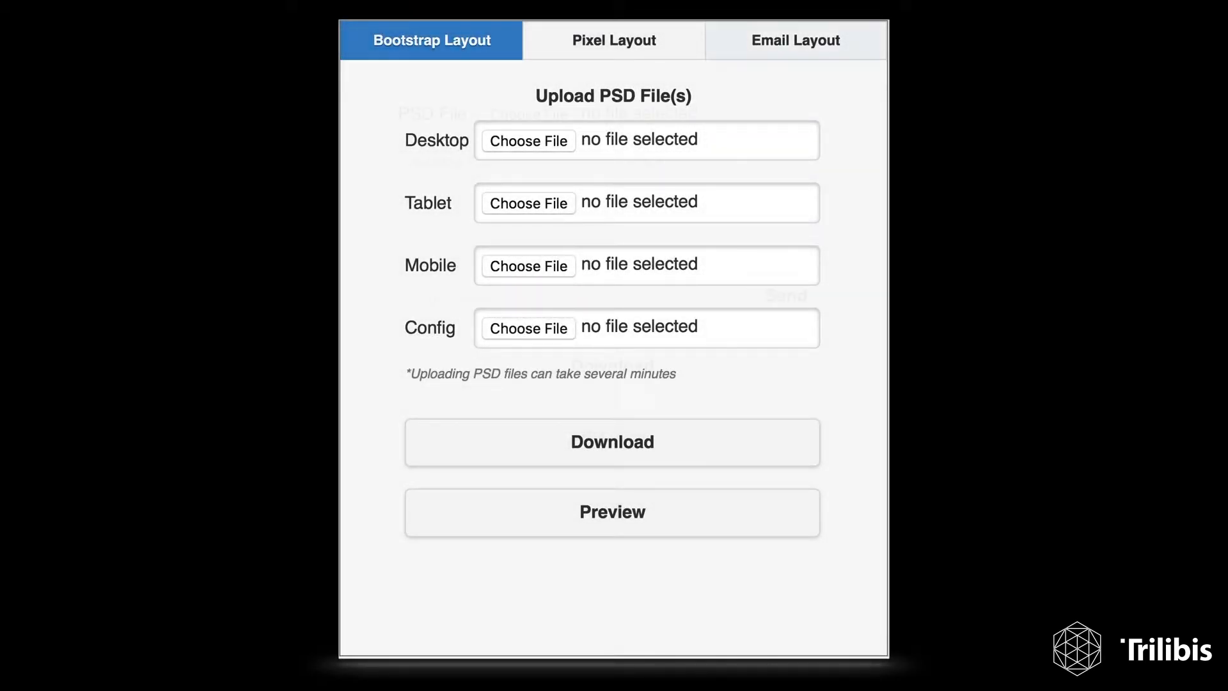
{"action": "left_click", "coordinate": [795, 40]}
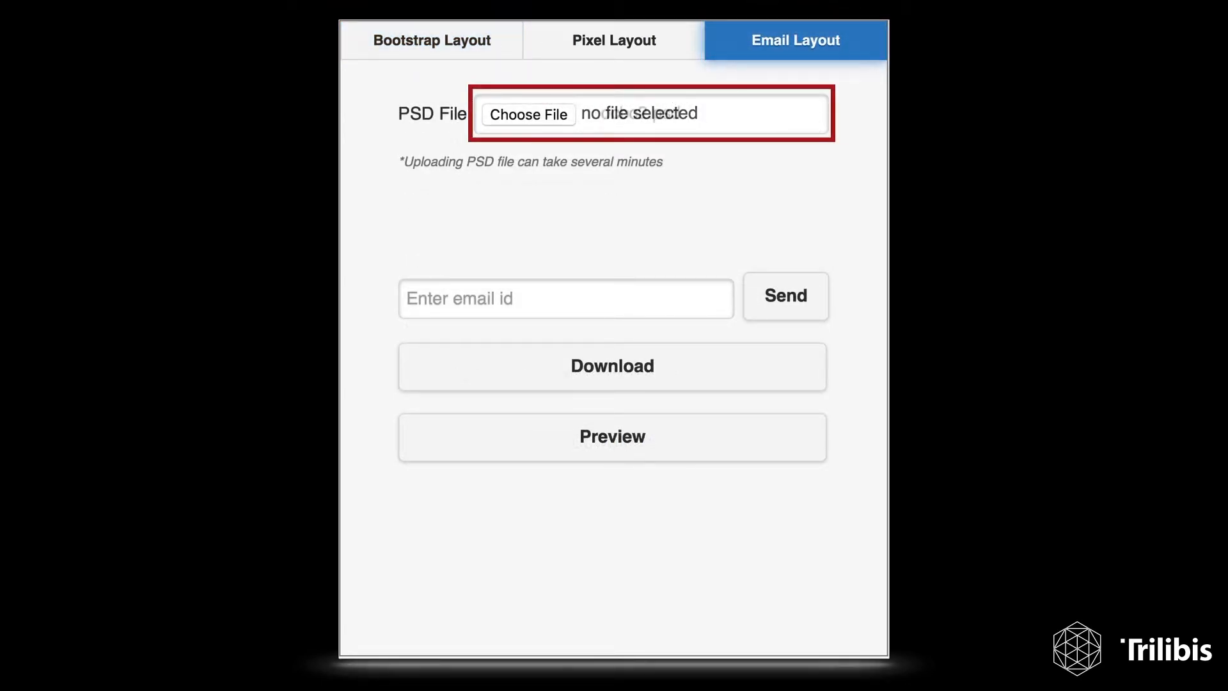
{"action": "left_click", "coordinate": [527, 114]}
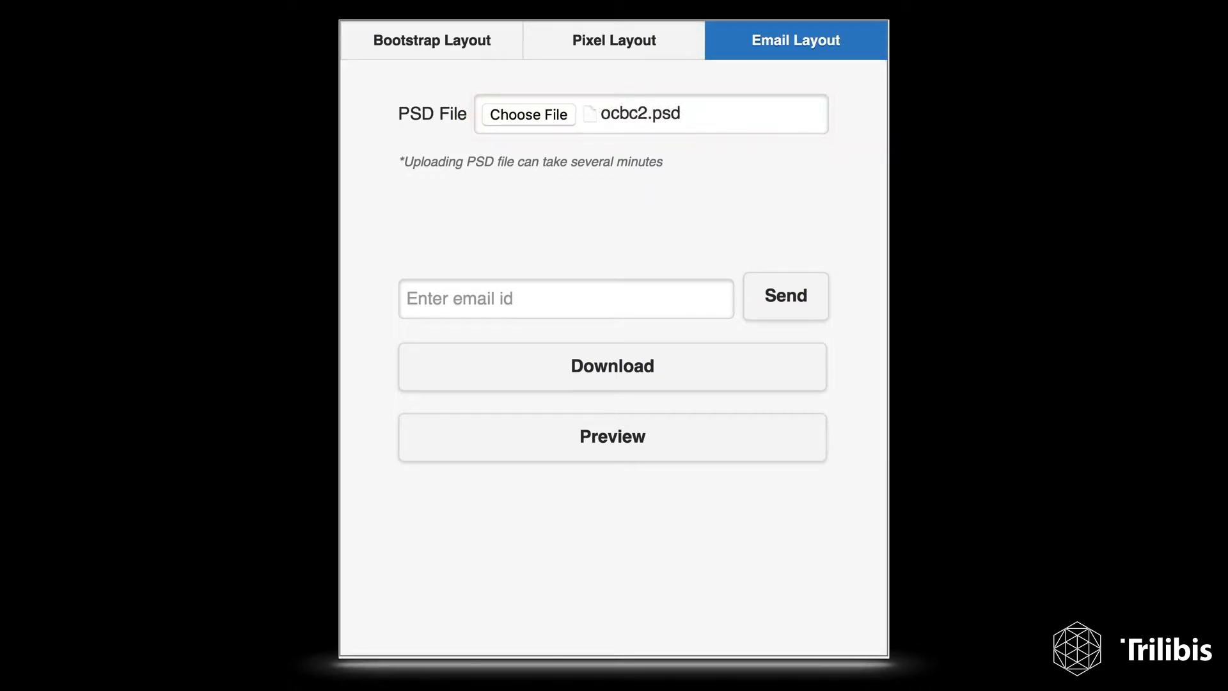
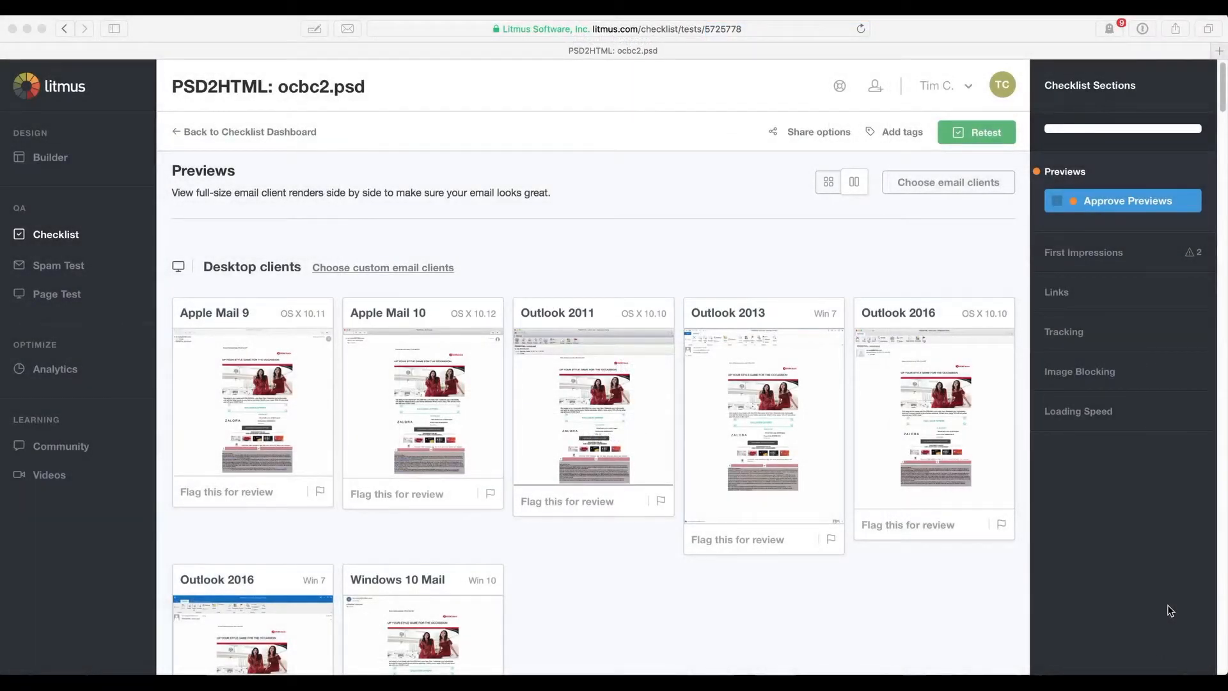
{"action": "scroll", "scroll_direction": "down", "scroll_amount": 3}
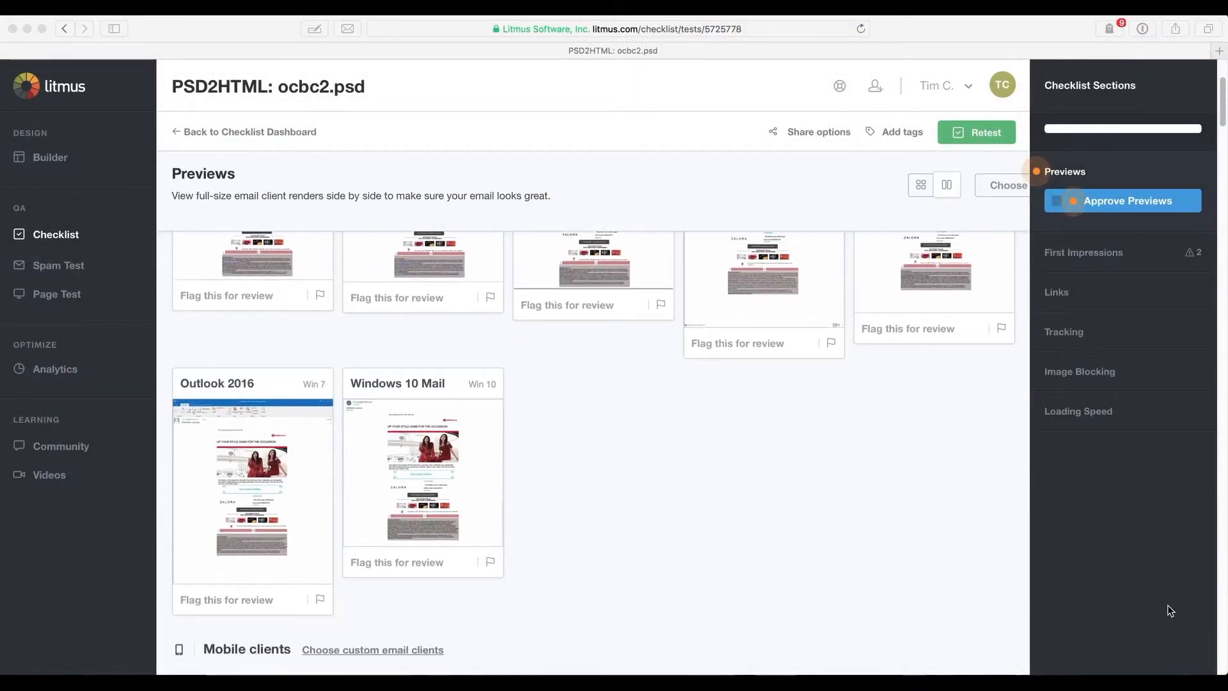
{"action": "scroll", "scroll_direction": "down", "scroll_amount": 3}
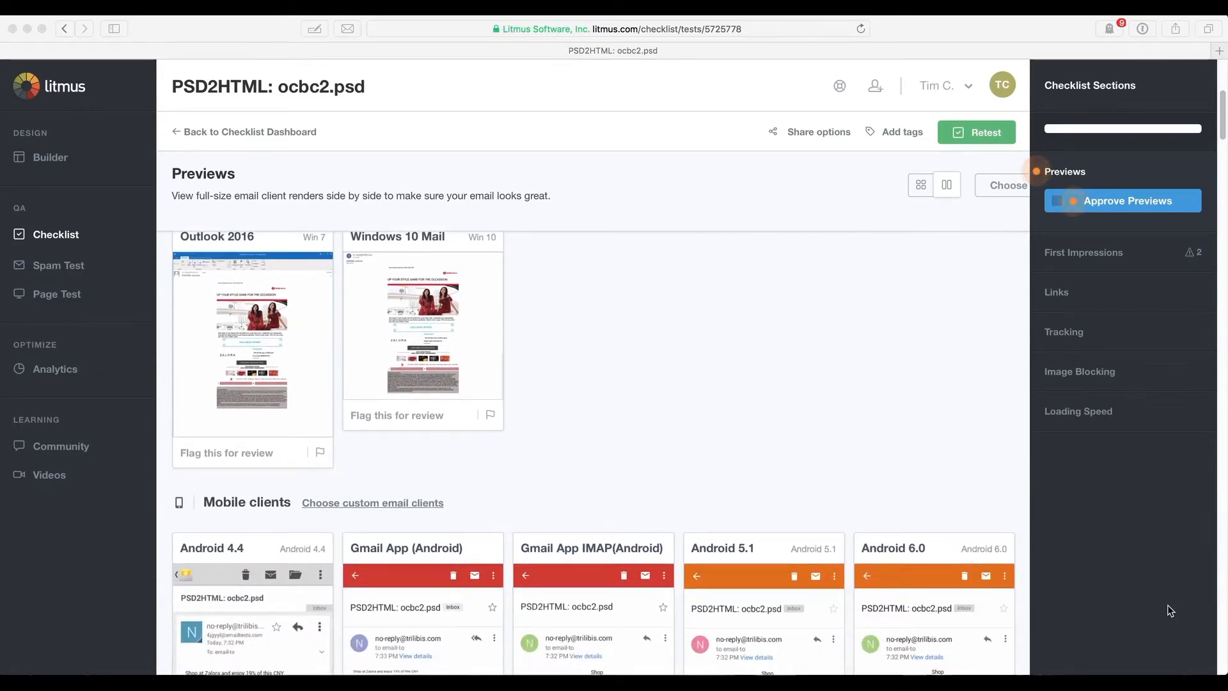
{"action": "scroll", "scroll_direction": "down", "scroll_amount": 3}
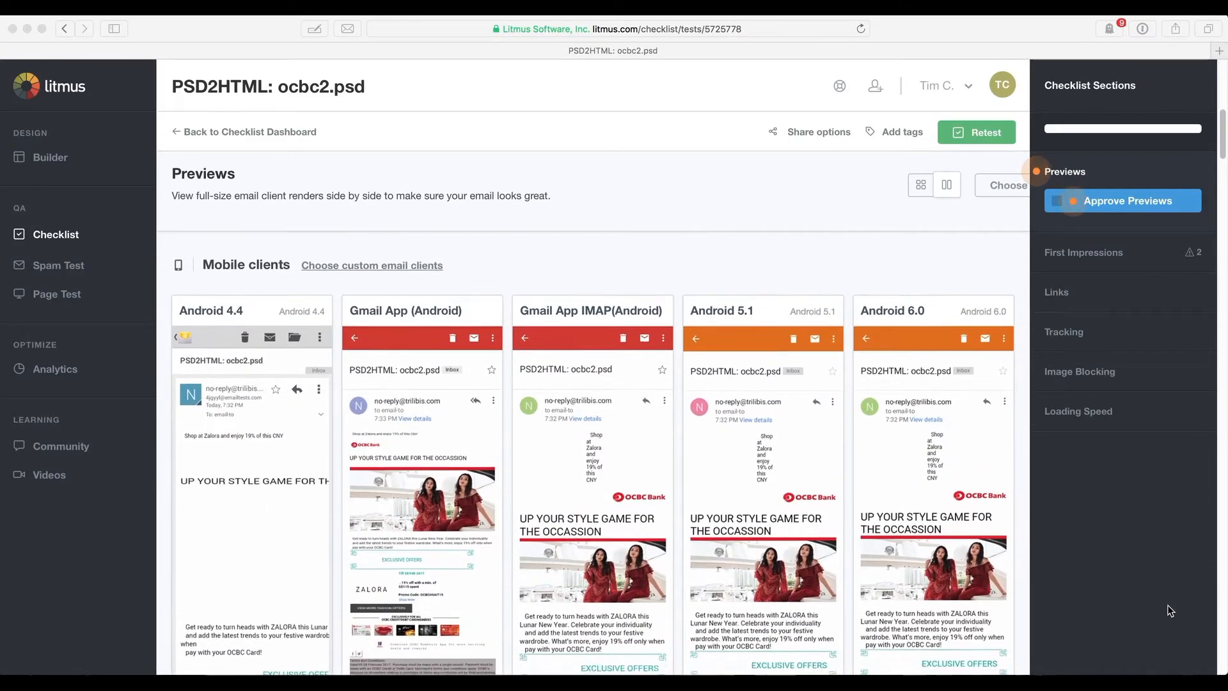
{"action": "scroll", "scroll_direction": "down", "scroll_amount": 3}
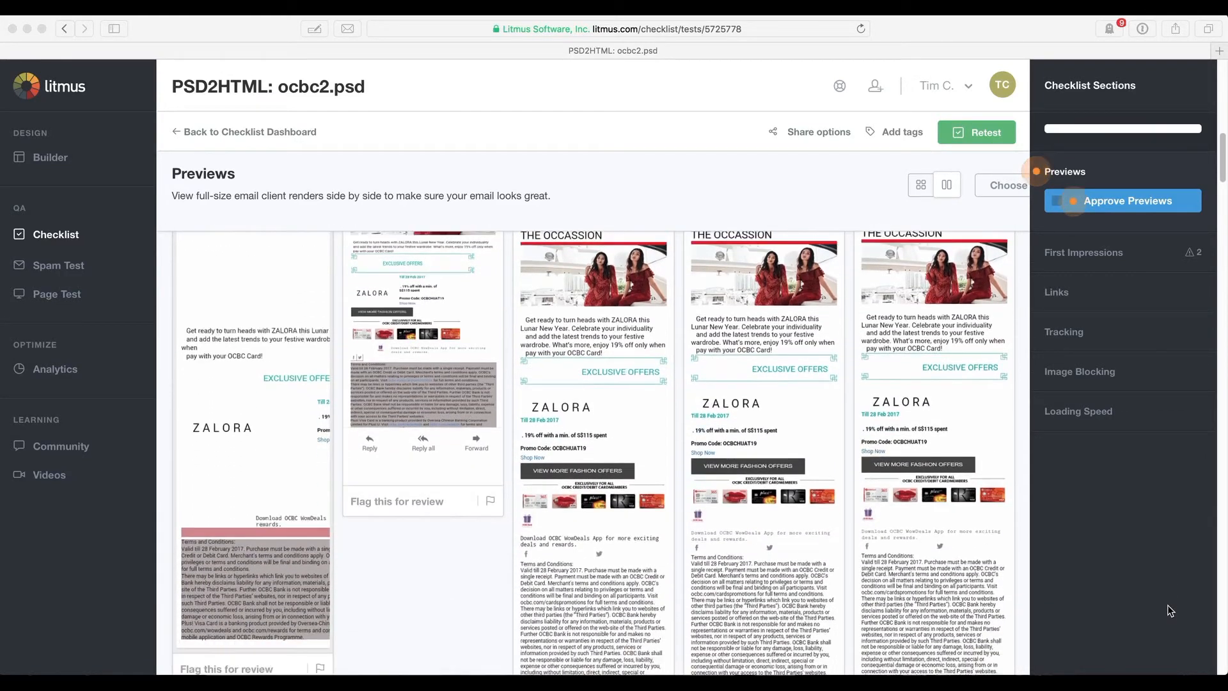
{"action": "scroll", "scroll_direction": "down", "scroll_amount": 3}
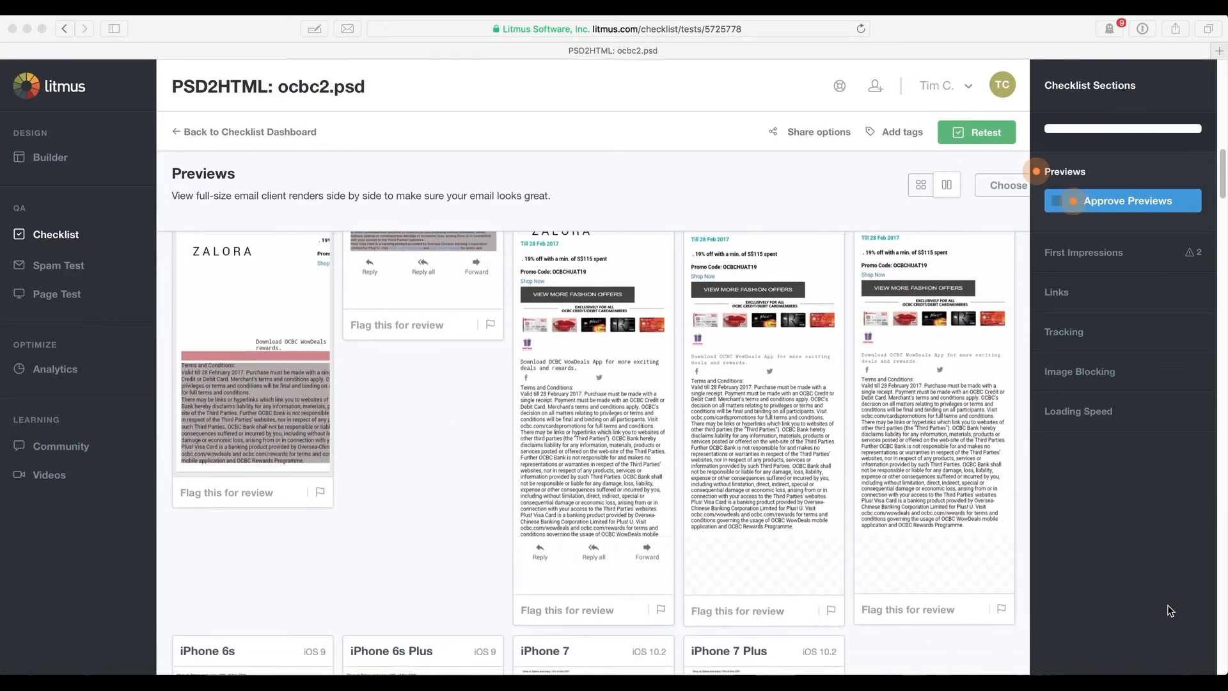
{"action": "scroll", "scroll_direction": "down", "scroll_amount": 3}
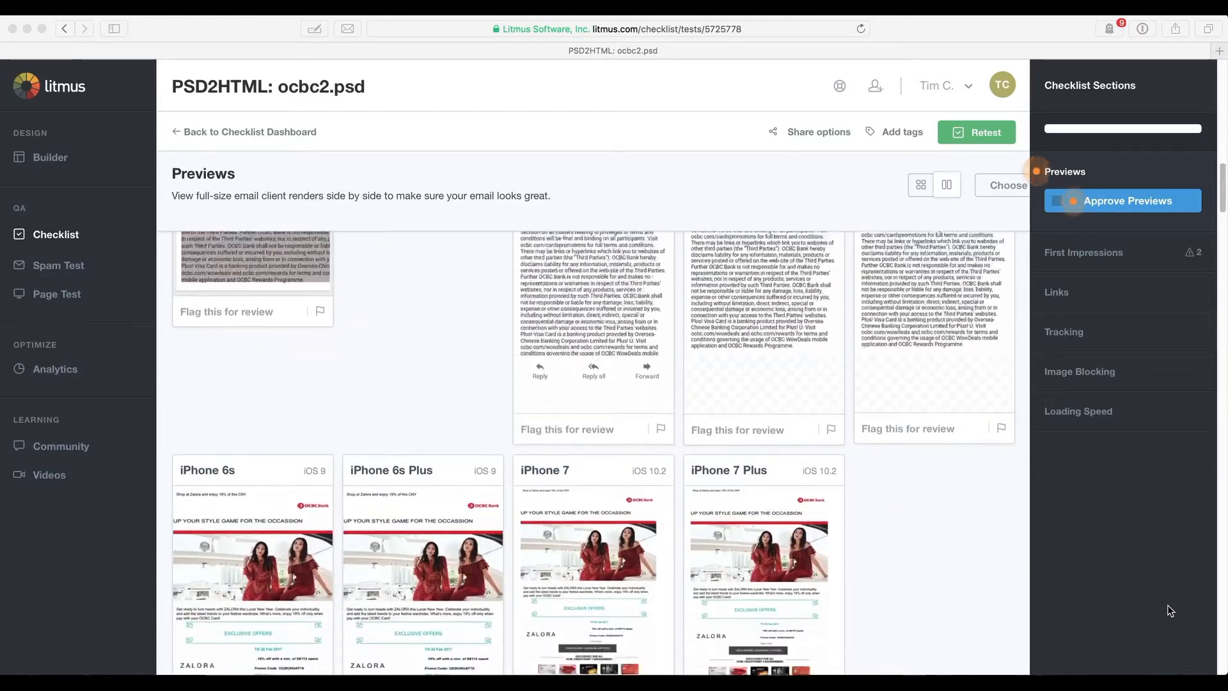
{"action": "scroll", "scroll_direction": "down", "scroll_amount": 3}
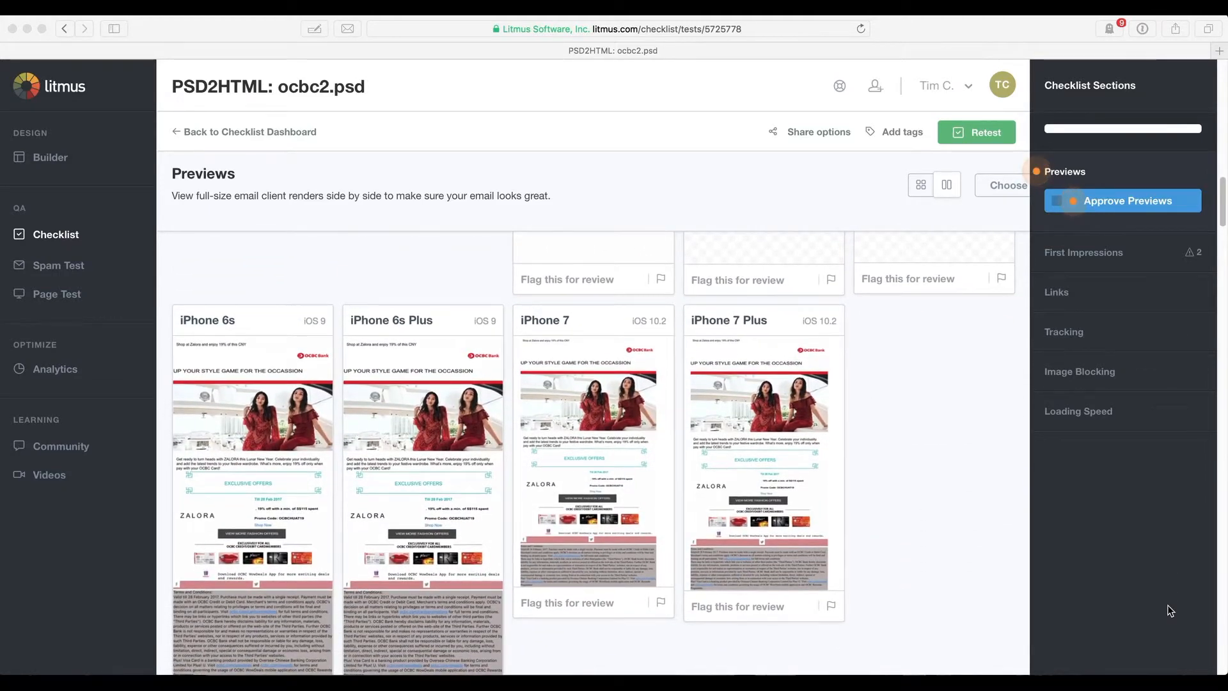
{"action": "scroll", "scroll_direction": "down", "scroll_amount": 3}
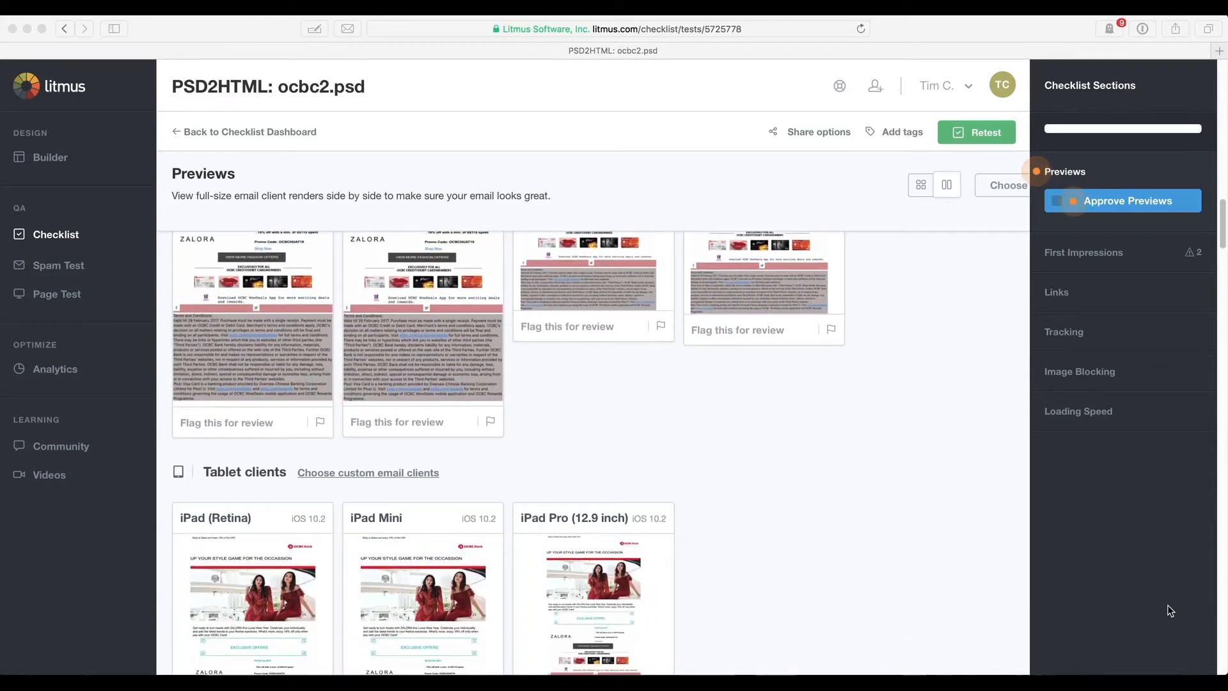
{"action": "scroll", "scroll_direction": "down", "scroll_amount": 3}
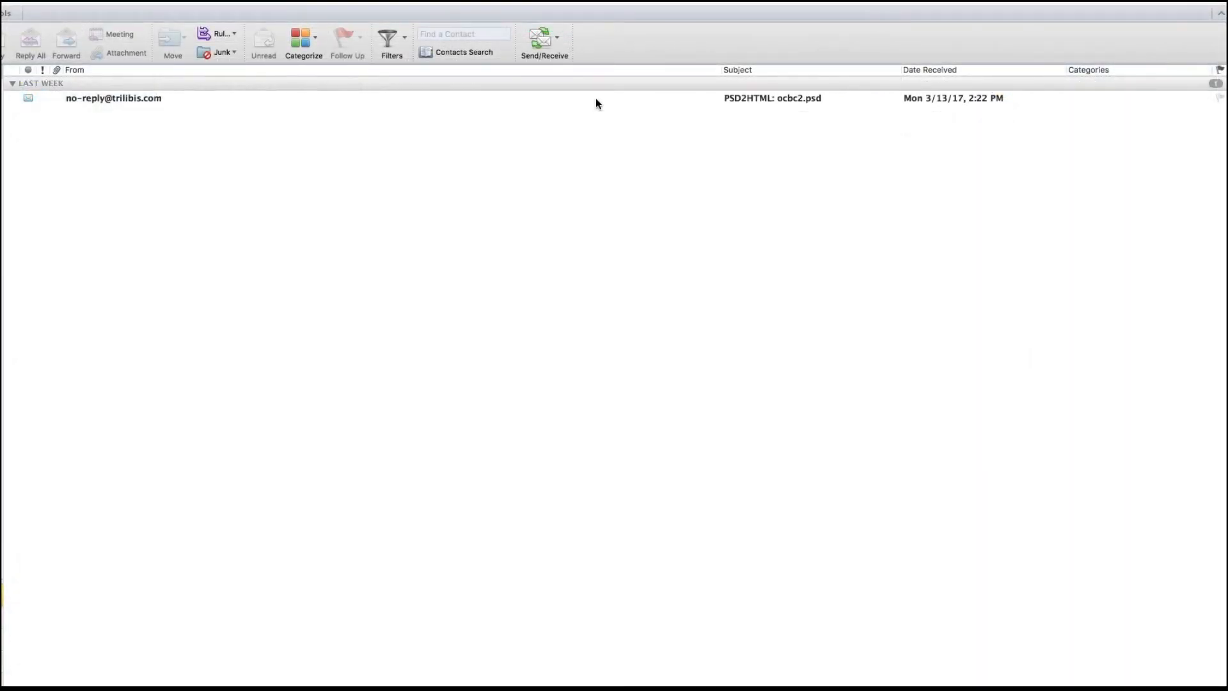
Open the PSD2HTML: ocbc2.psd message and scroll through the OCBC–Zalora offer layout
{"action": "double_click", "coordinate": [113, 98]}
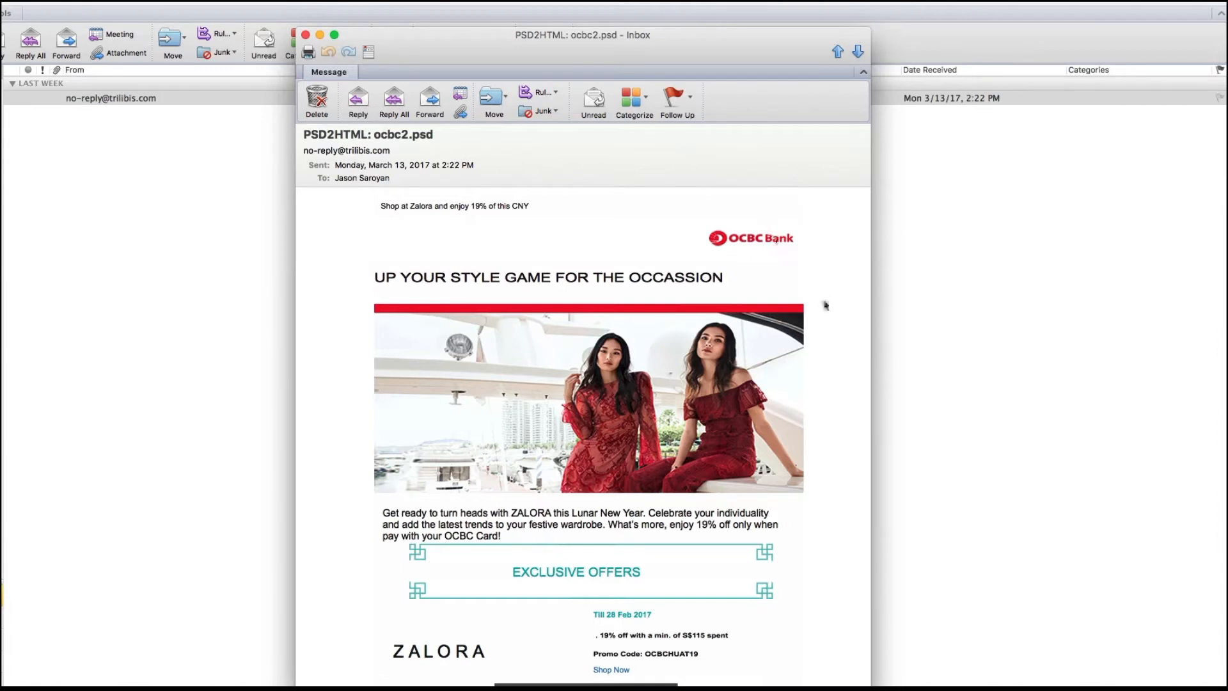
{"action": "scroll", "scroll_direction": "down", "scroll_amount": 3}
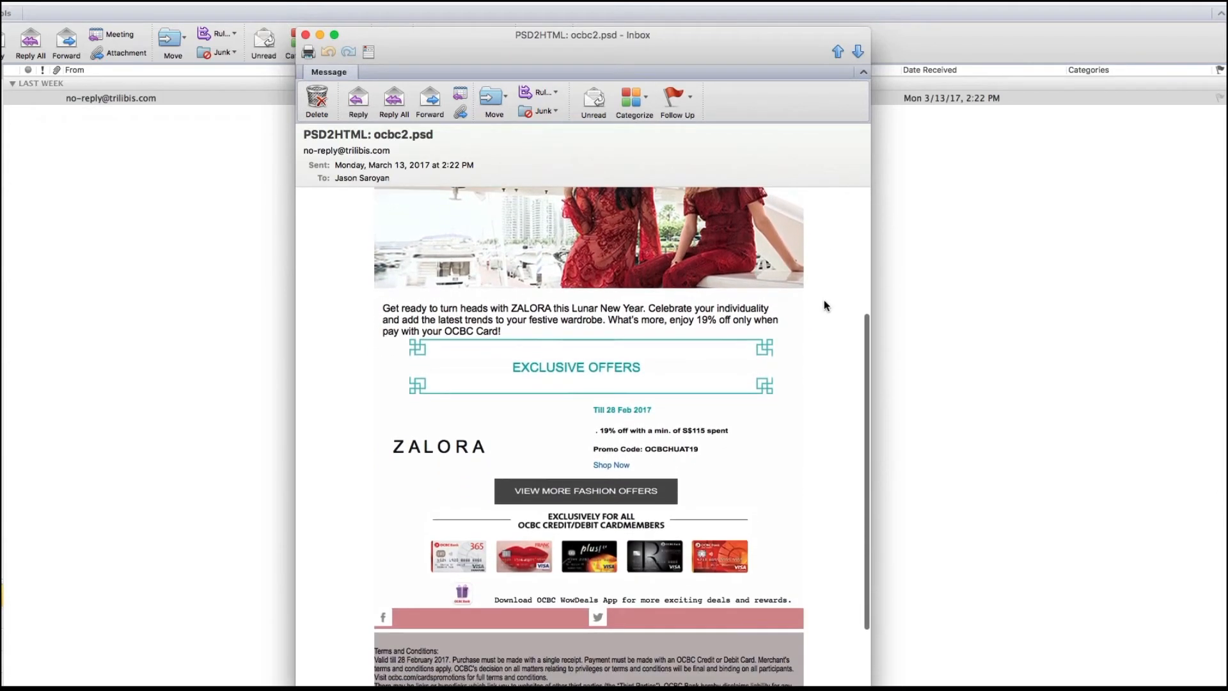
{"action": "scroll", "scroll_direction": "down", "scroll_amount": 3}
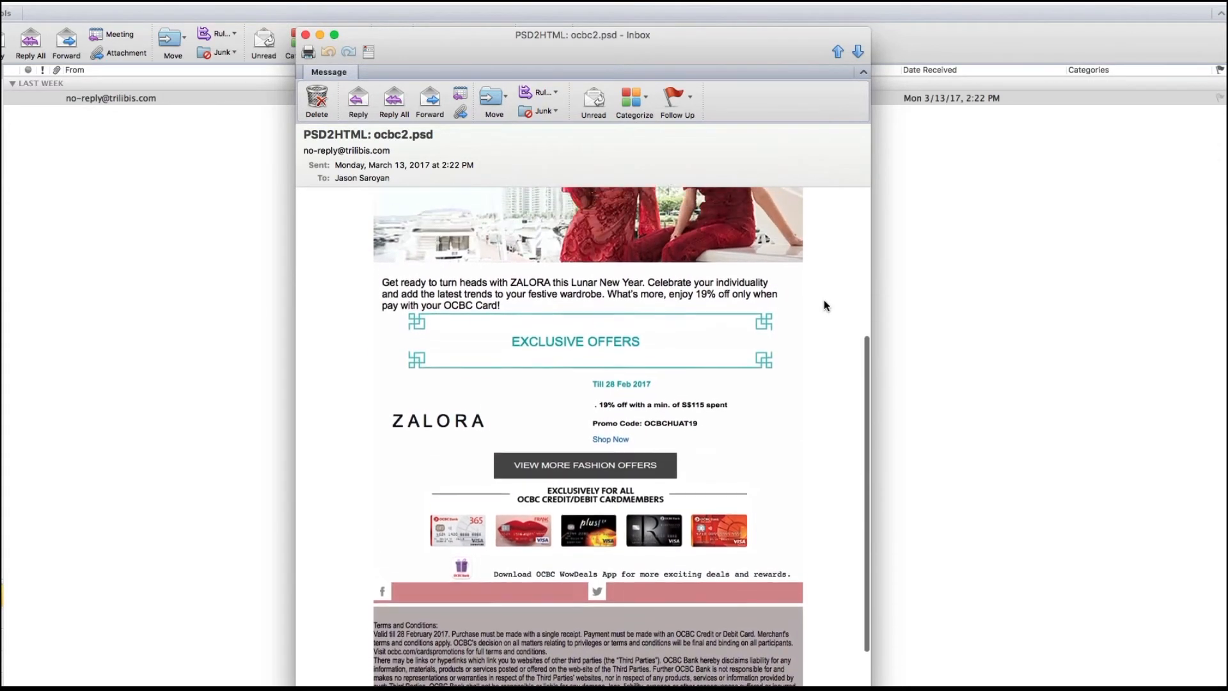